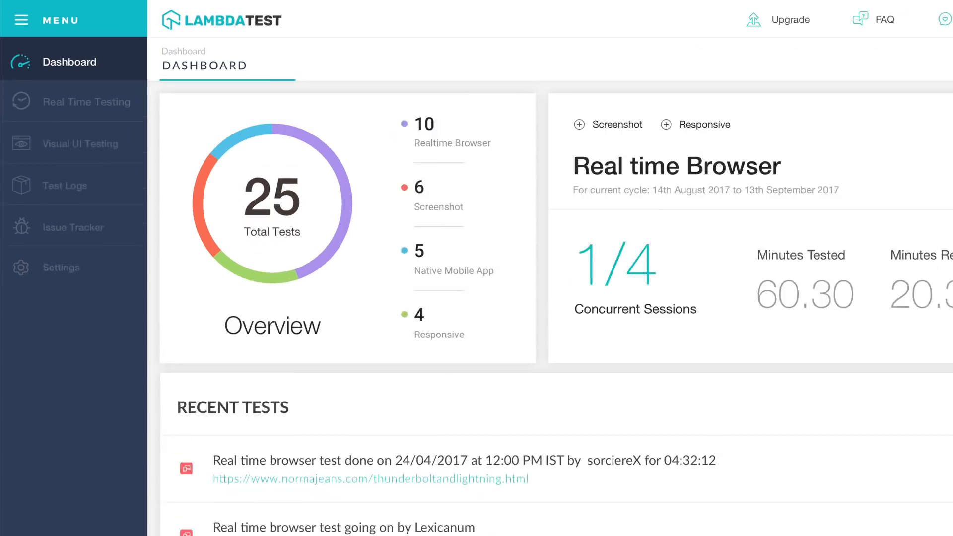
Step: Preview the real-time, screenshot and responsive testing sections in the sidebar
left_click(87, 102)
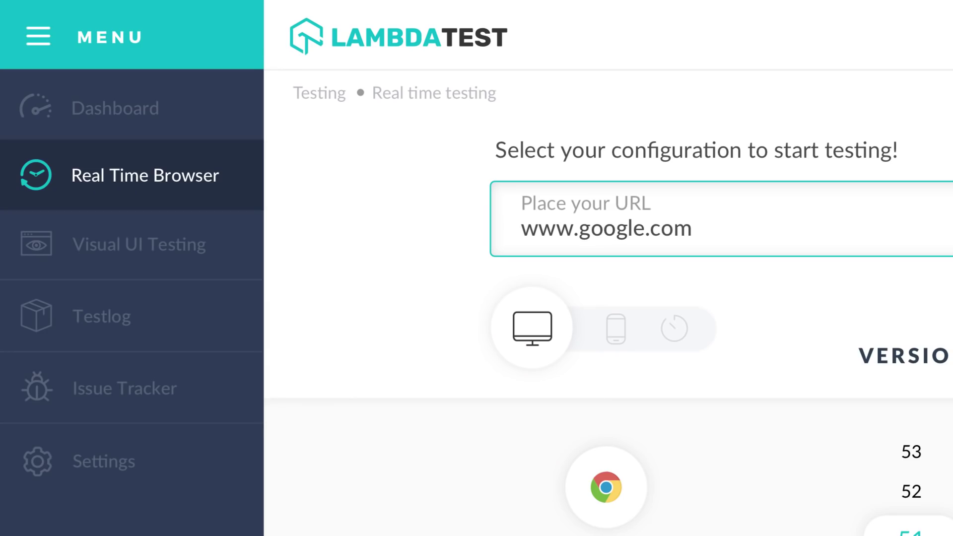
left_click(139, 244)
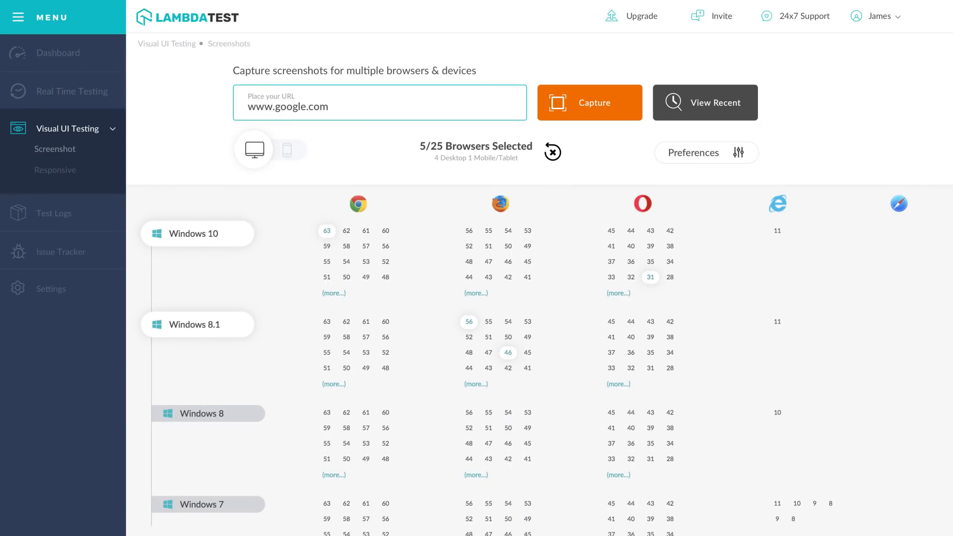
left_click(55, 170)
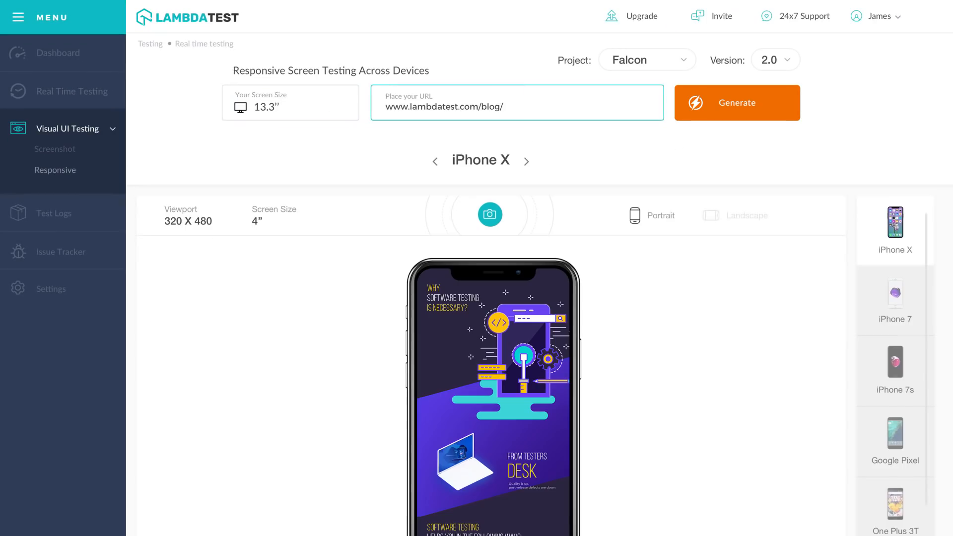
scroll("down", 3)
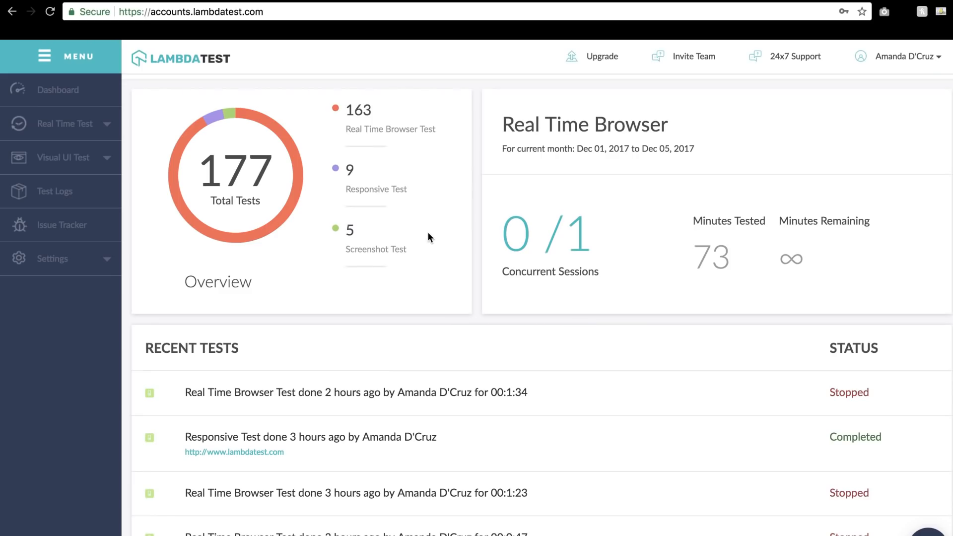
Step: Start a Real Time Test of lambdatest.com and list the iPhone and iPad devices
left_click(59, 124)
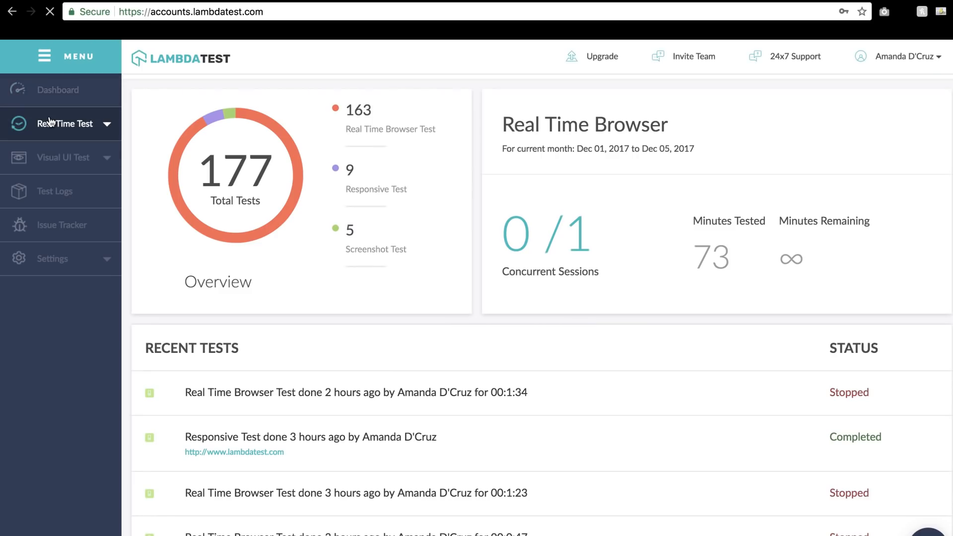
left_click(64, 123)
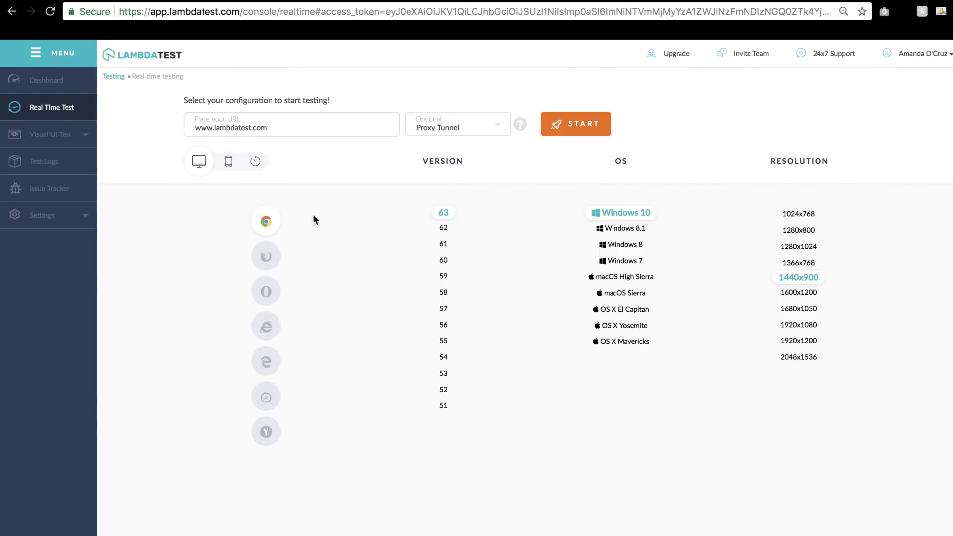
mouse_move(265, 397)
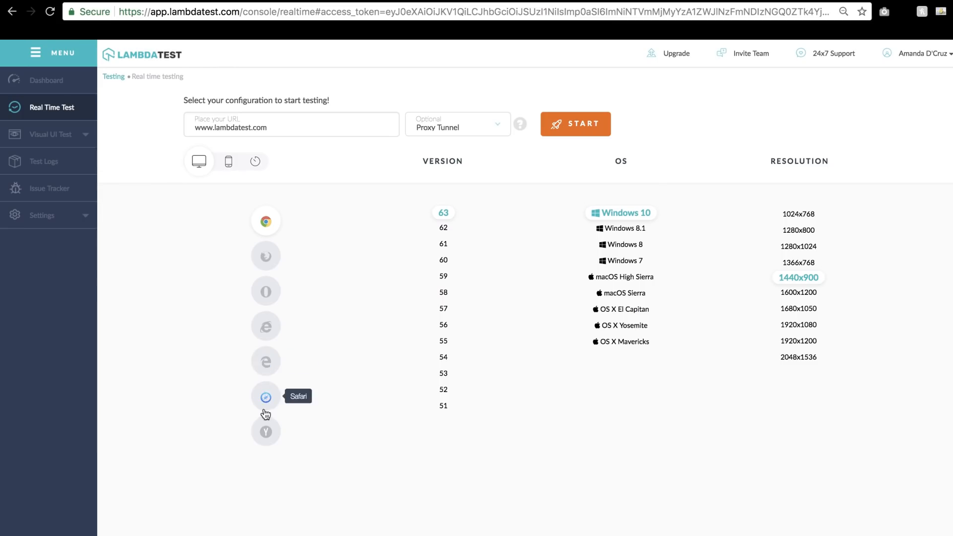
mouse_move(318, 217)
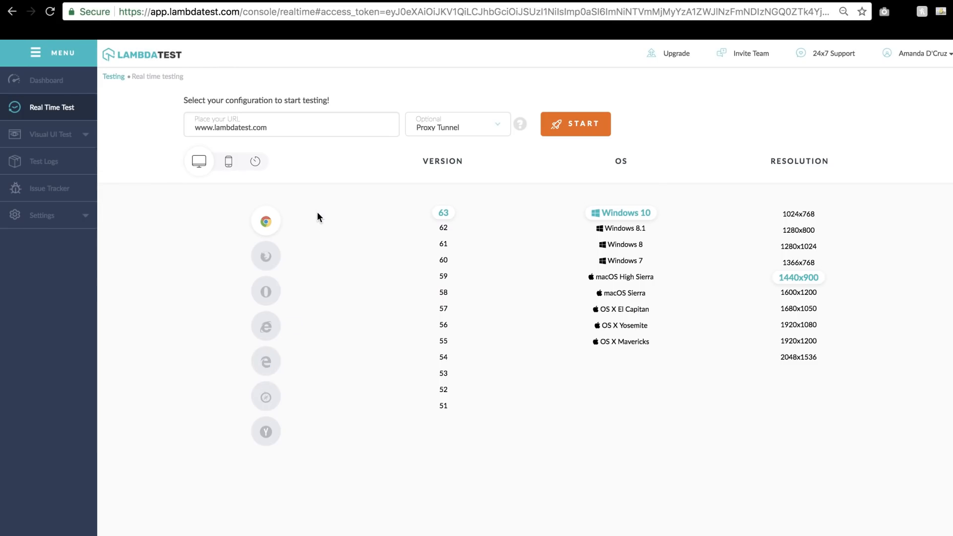
mouse_move(240, 185)
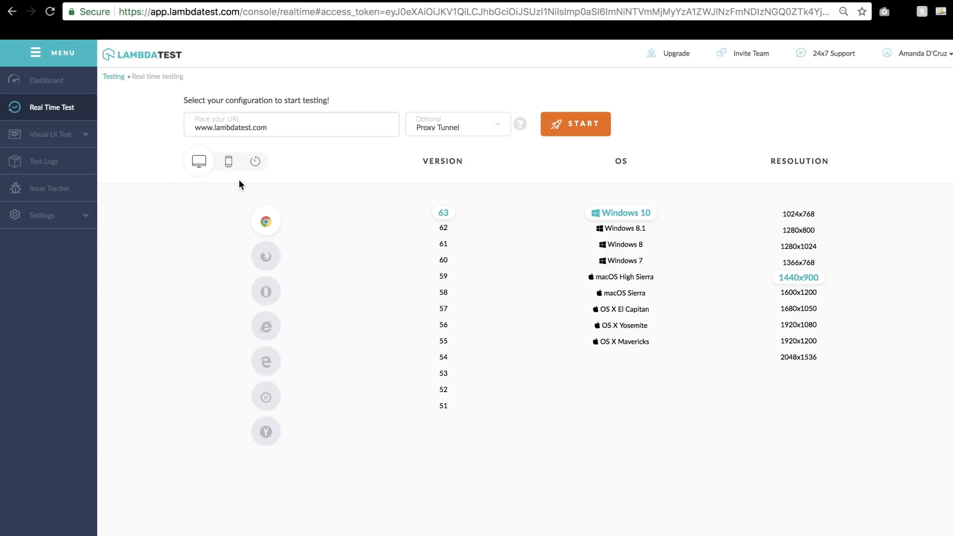
left_click(228, 161)
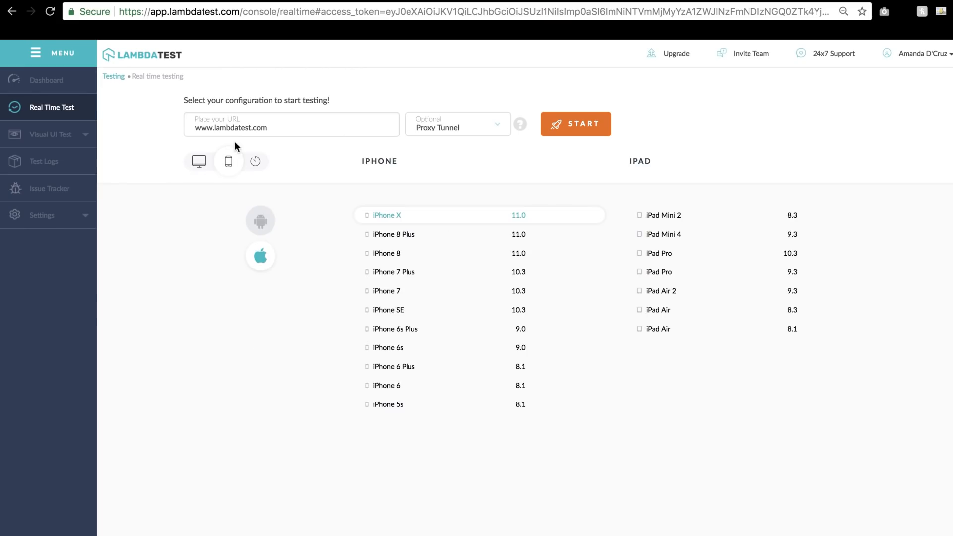
left_click(575, 123)
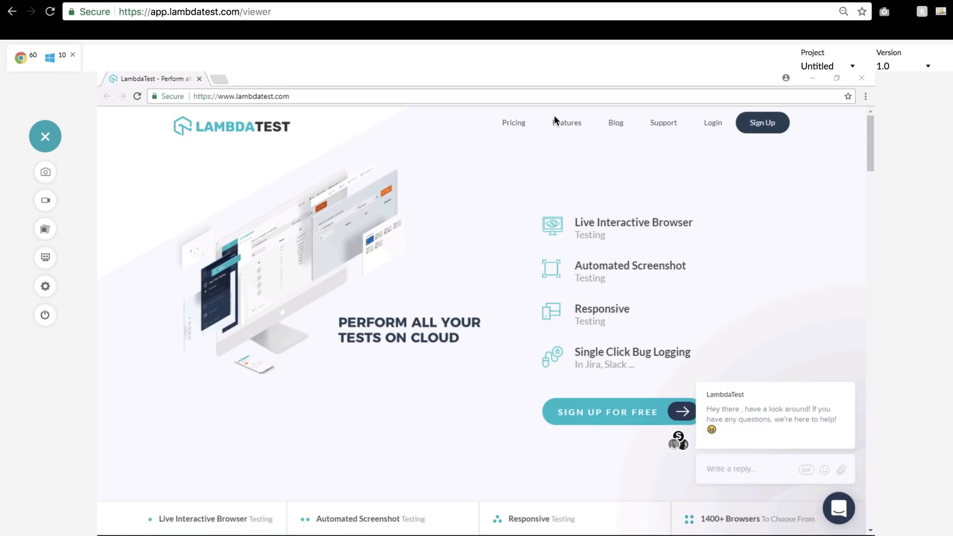
Step: Open the site's Features page, capture a screenshot, and mark it as a bug
left_click(565, 123)
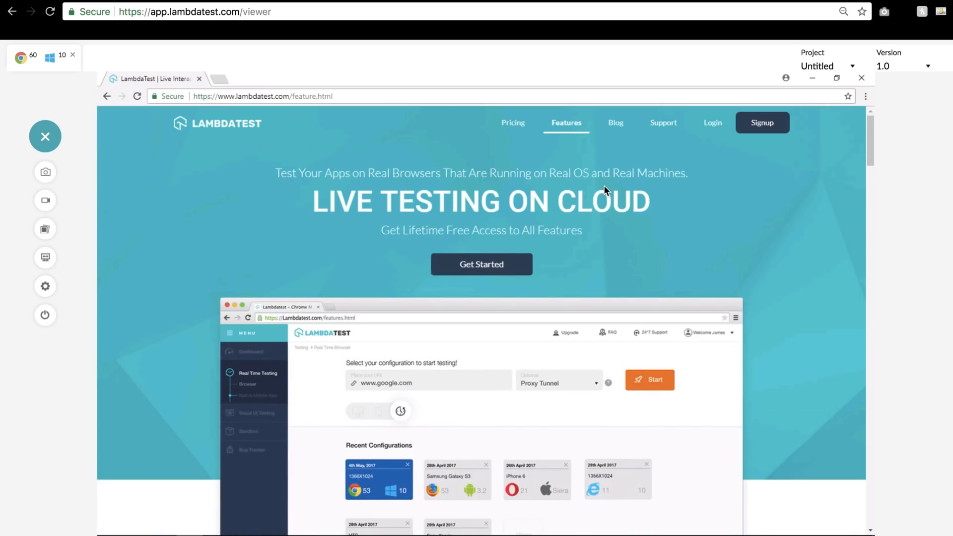
left_click(45, 200)
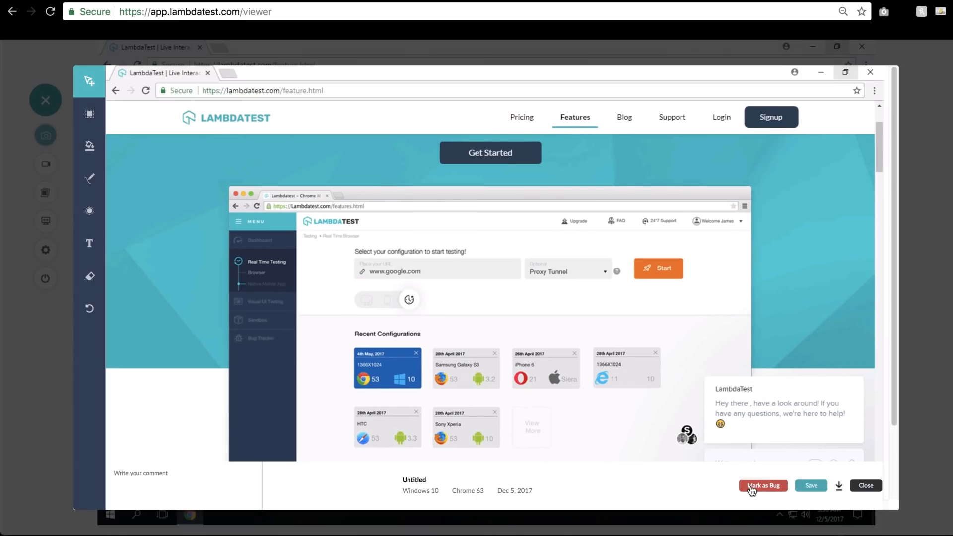
left_click(763, 485)
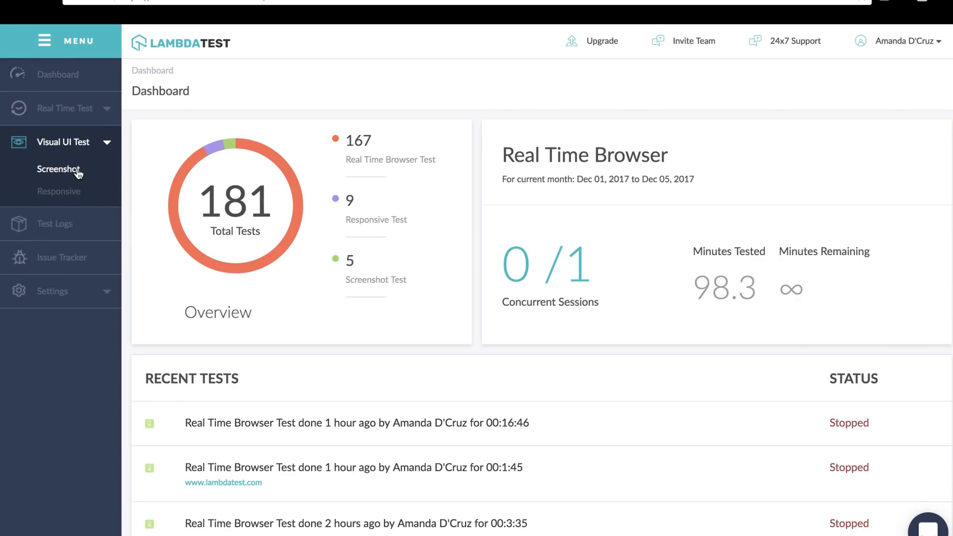
left_click(55, 170)
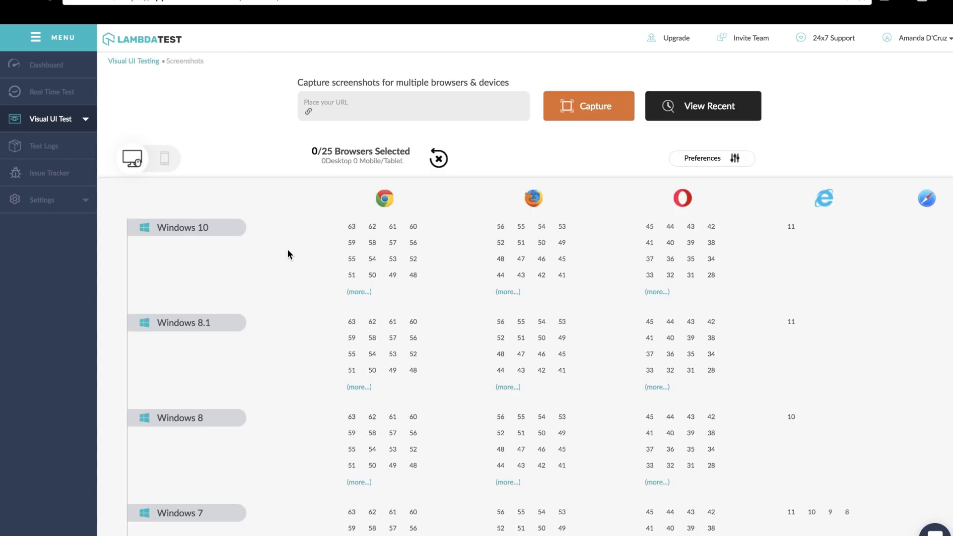
type("w")
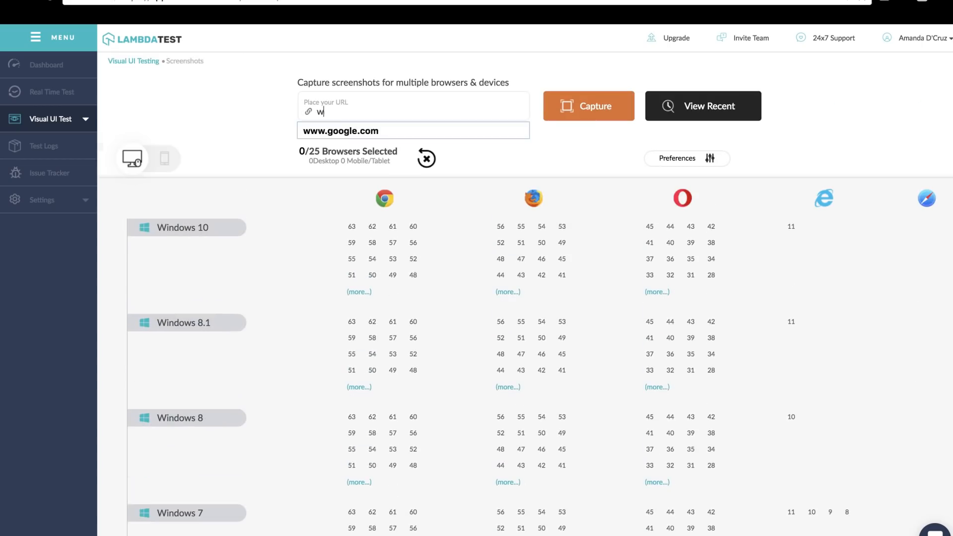
left_click(412, 227)
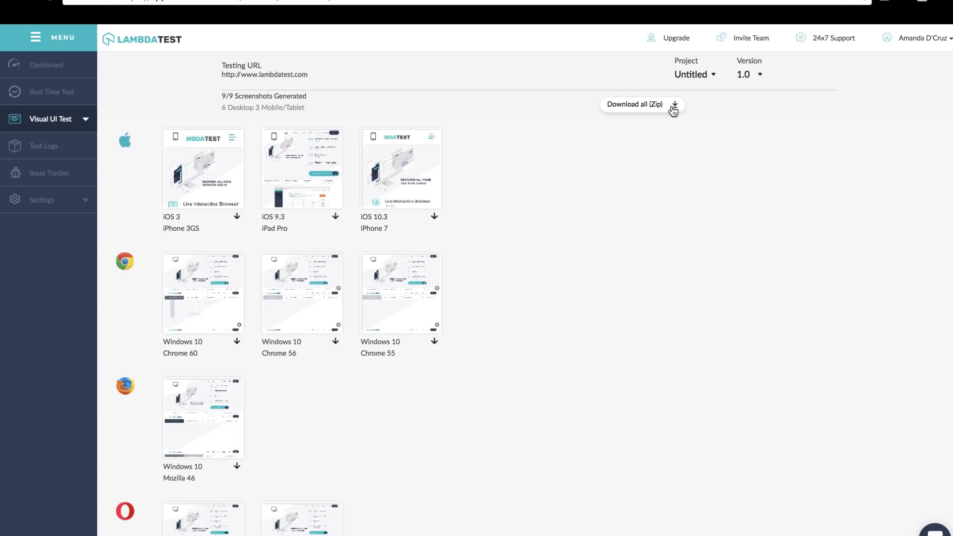
left_click(46, 145)
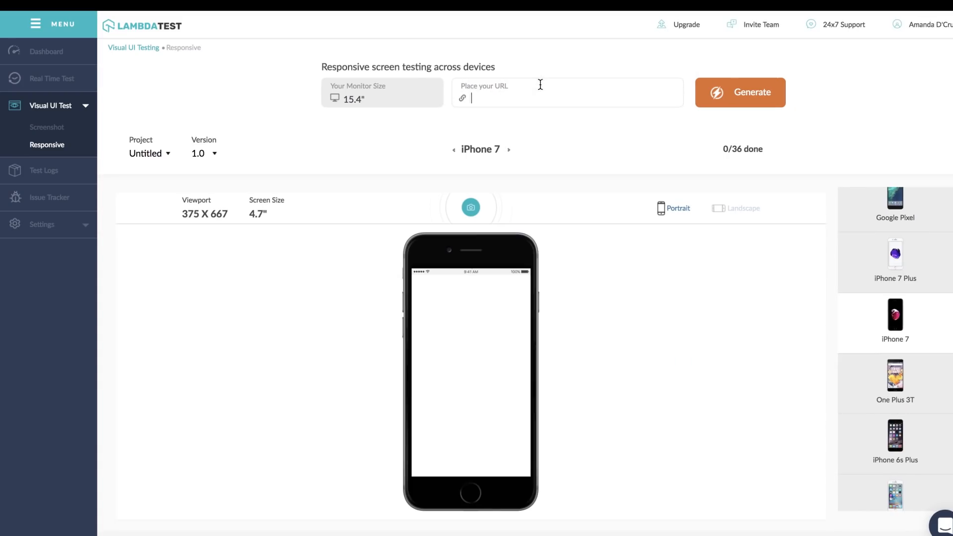
type("www.lambdatest.com")
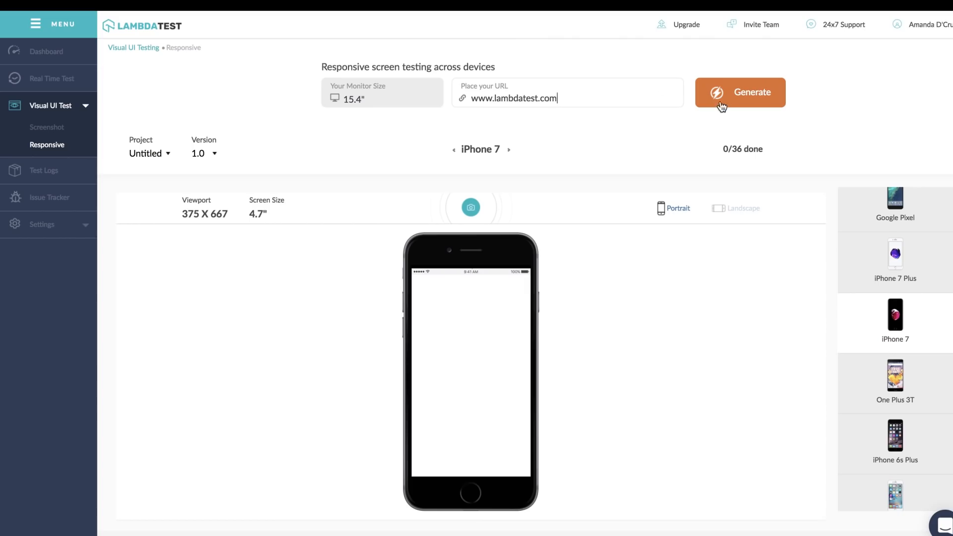
left_click(740, 92)
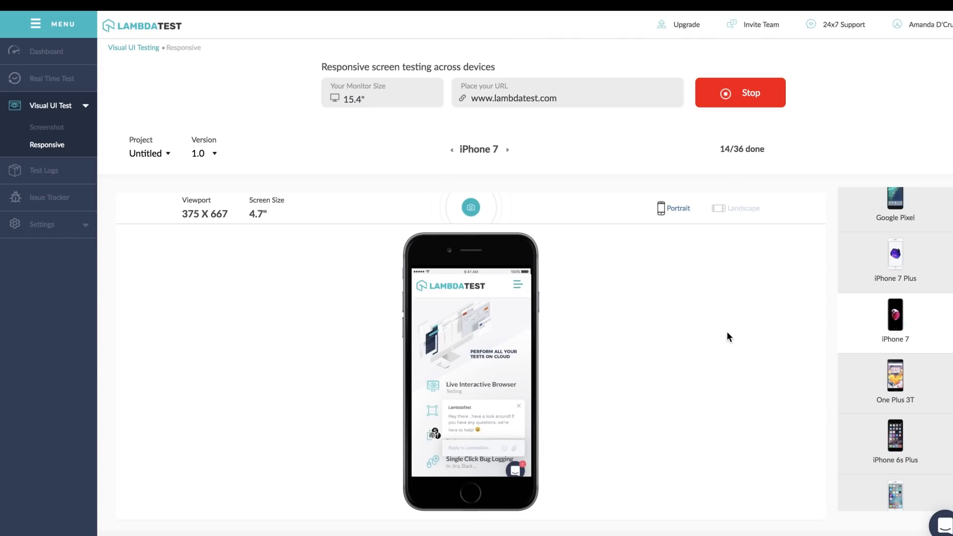
left_click(895, 436)
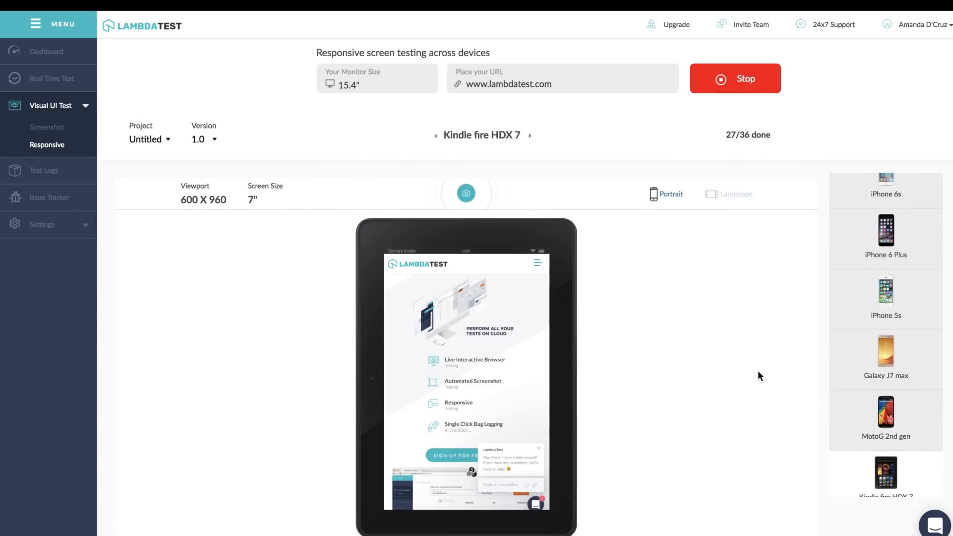
left_click(933, 526)
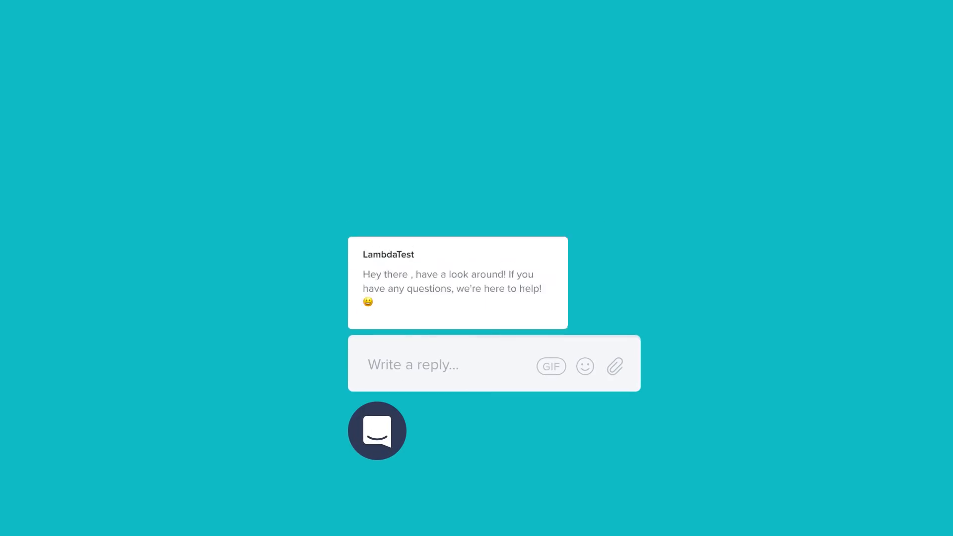